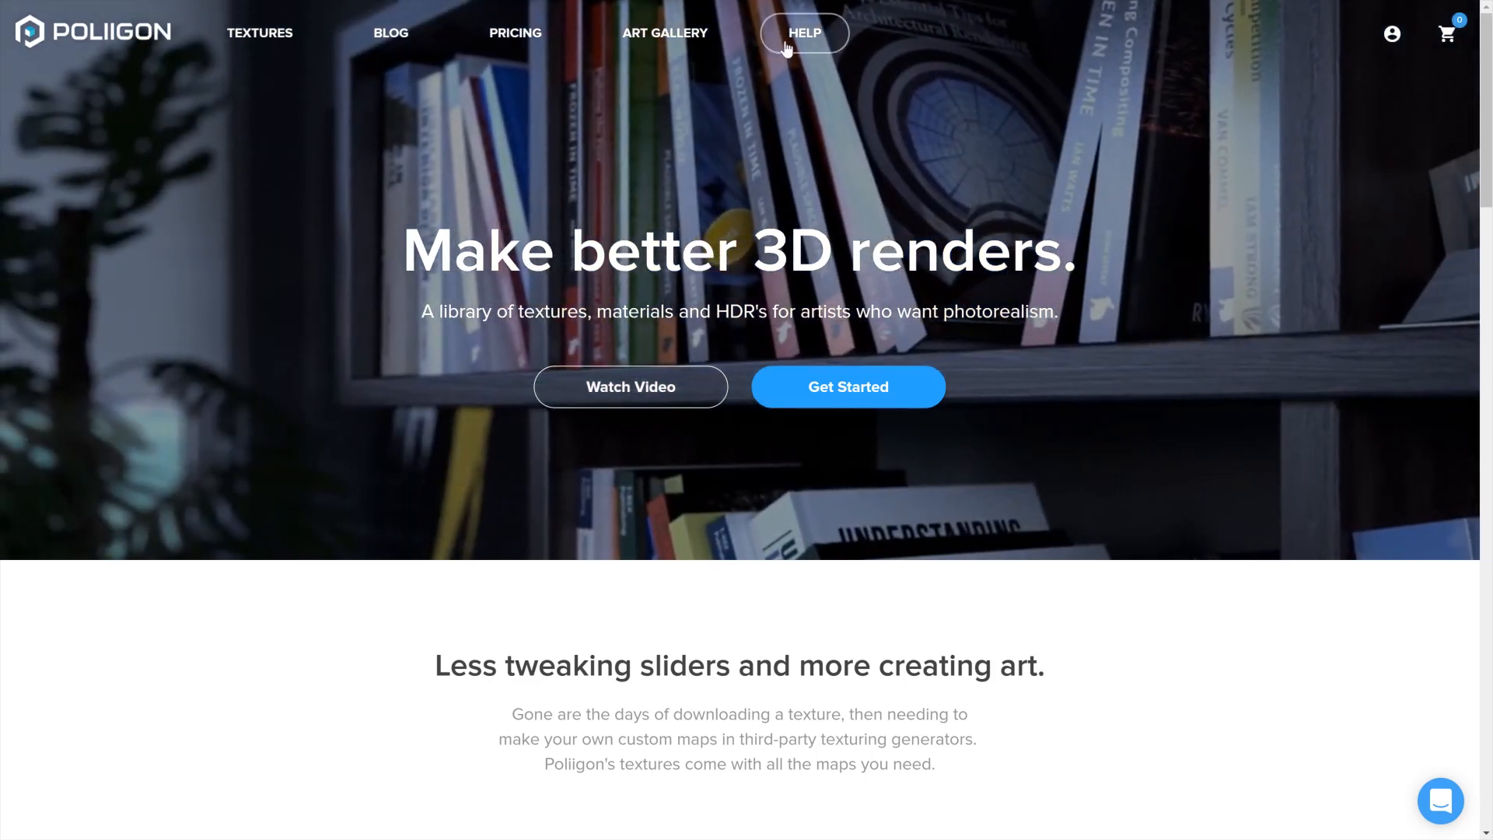
- Download the Poliigon Cinema 4D addon zip from its Tools and Add-ons help article
{"action": "left_click", "coordinate": [805, 33]}
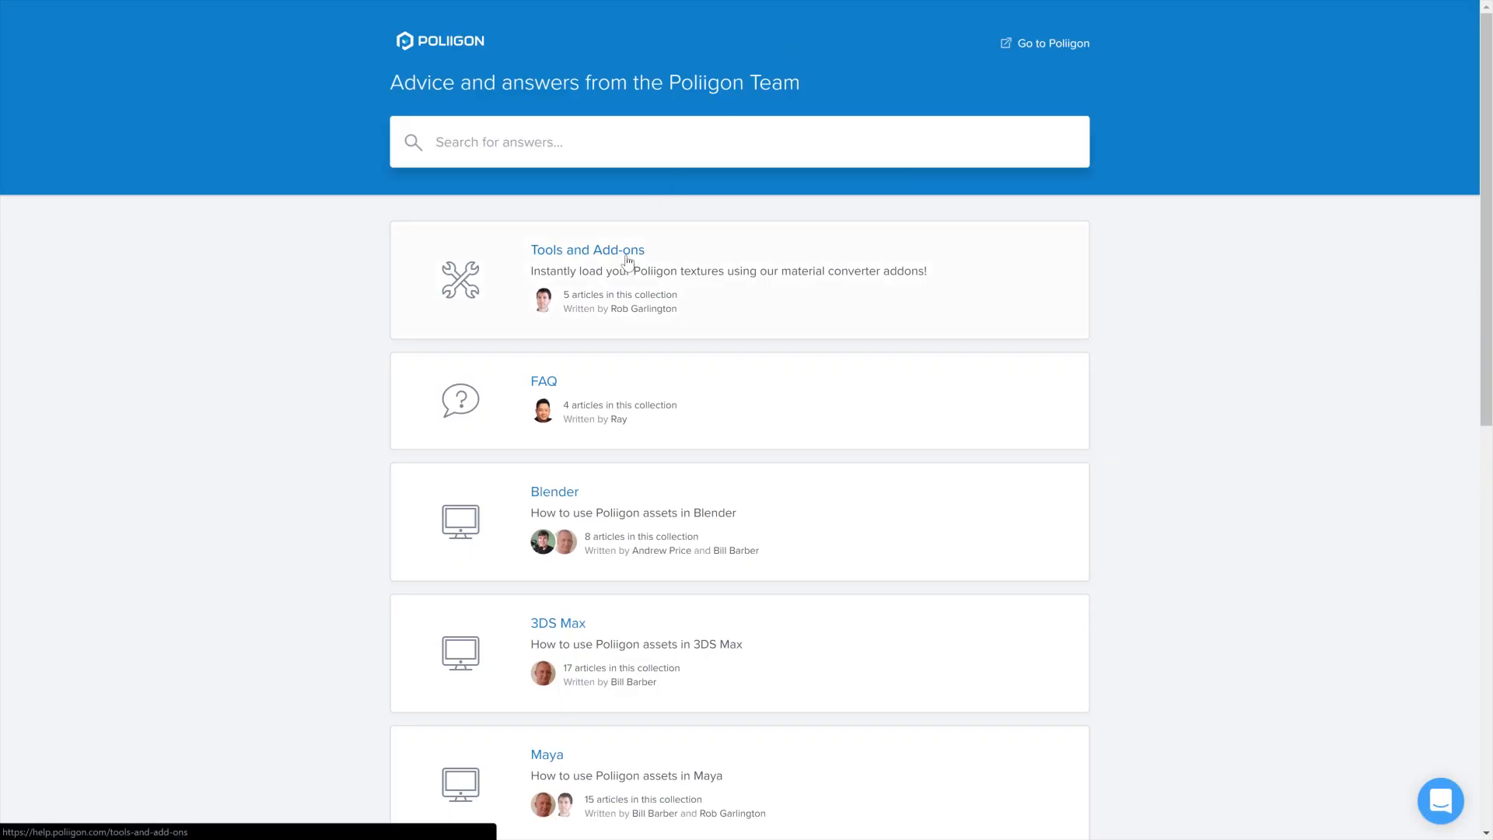
{"action": "left_click", "coordinate": [587, 249]}
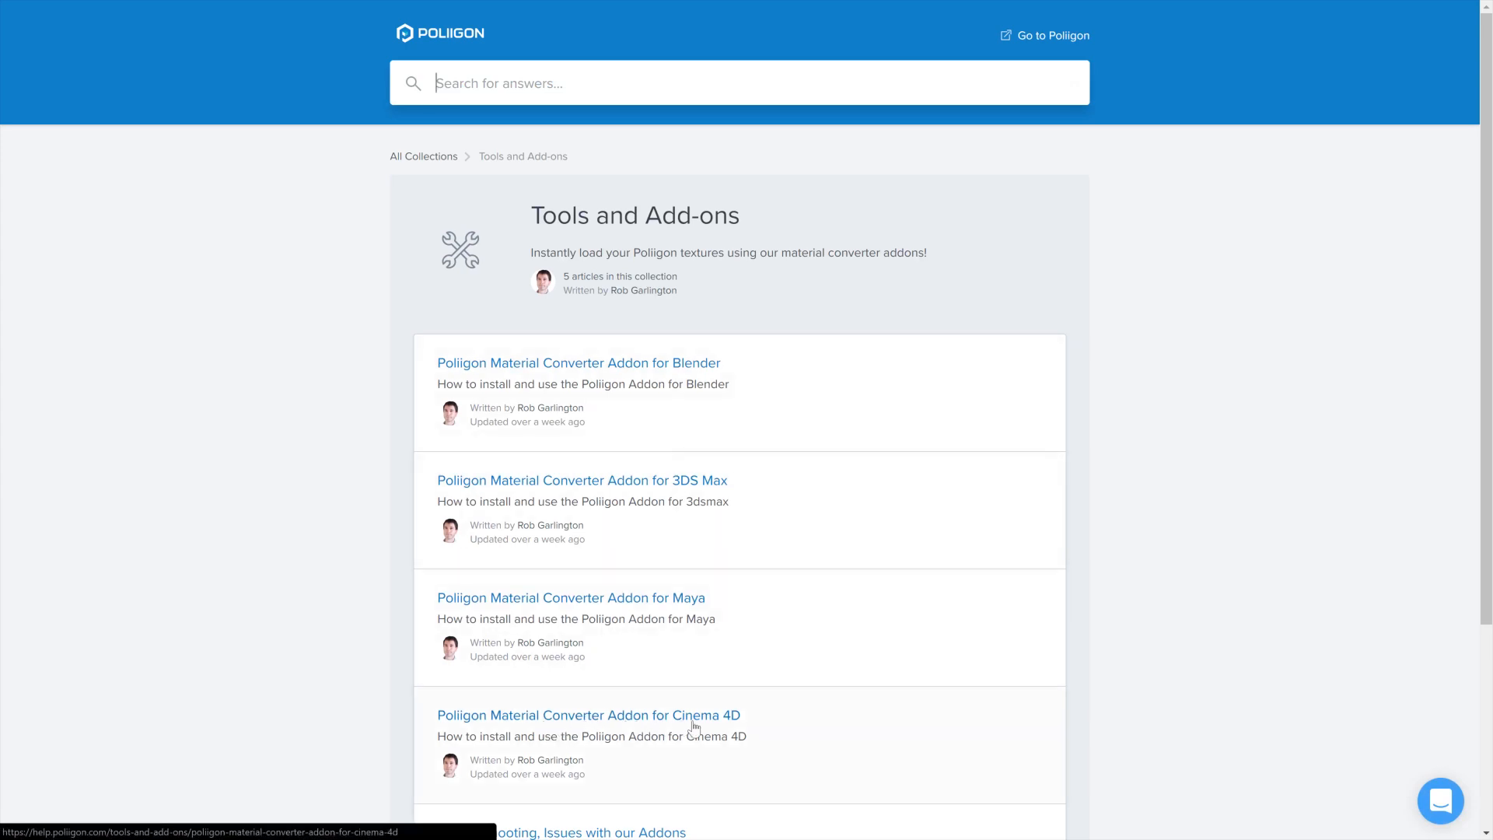
{"action": "left_click", "coordinate": [588, 716]}
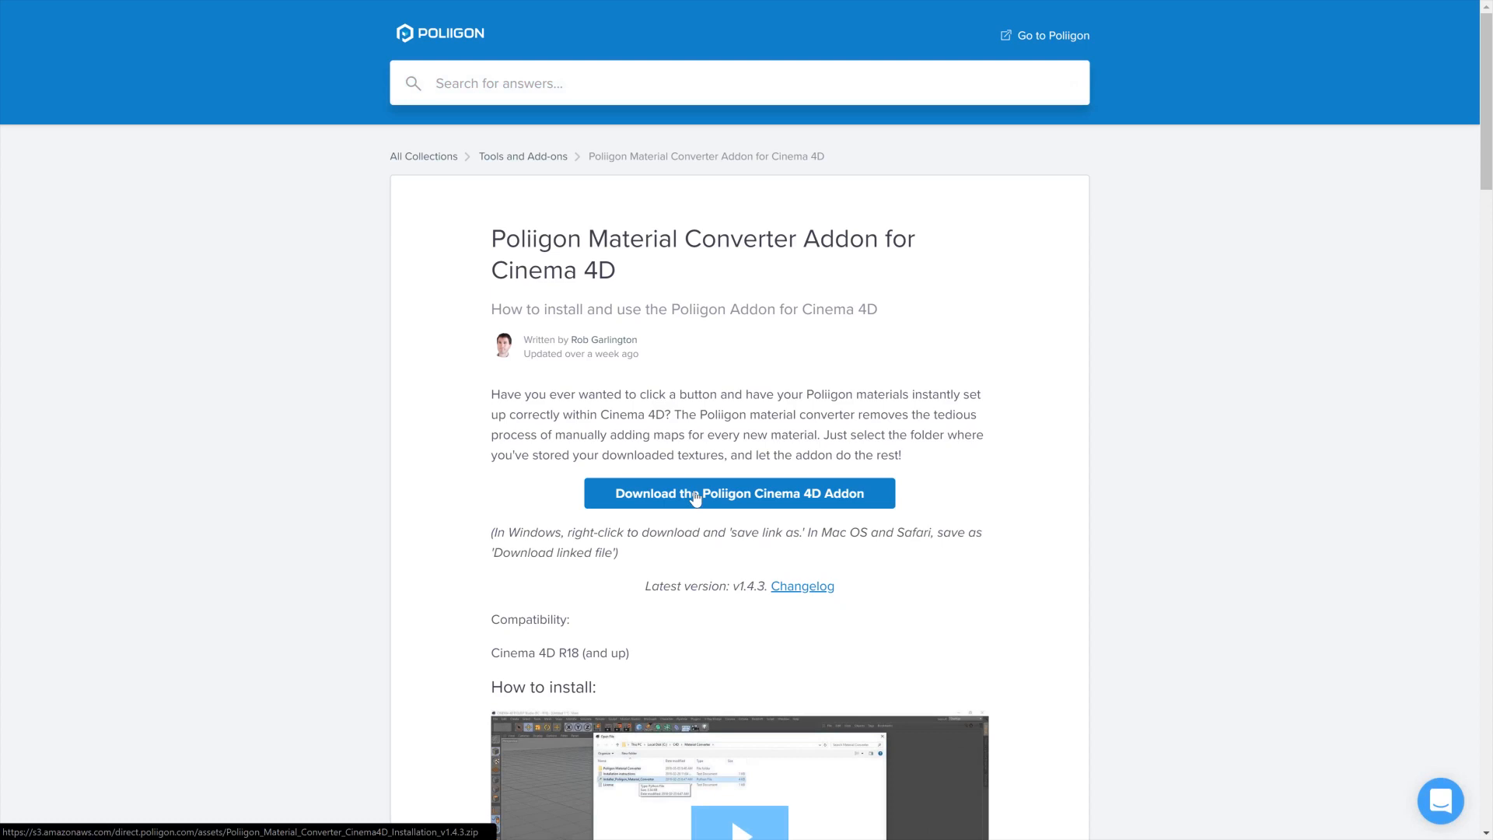
{"action": "left_click", "coordinate": [739, 493]}
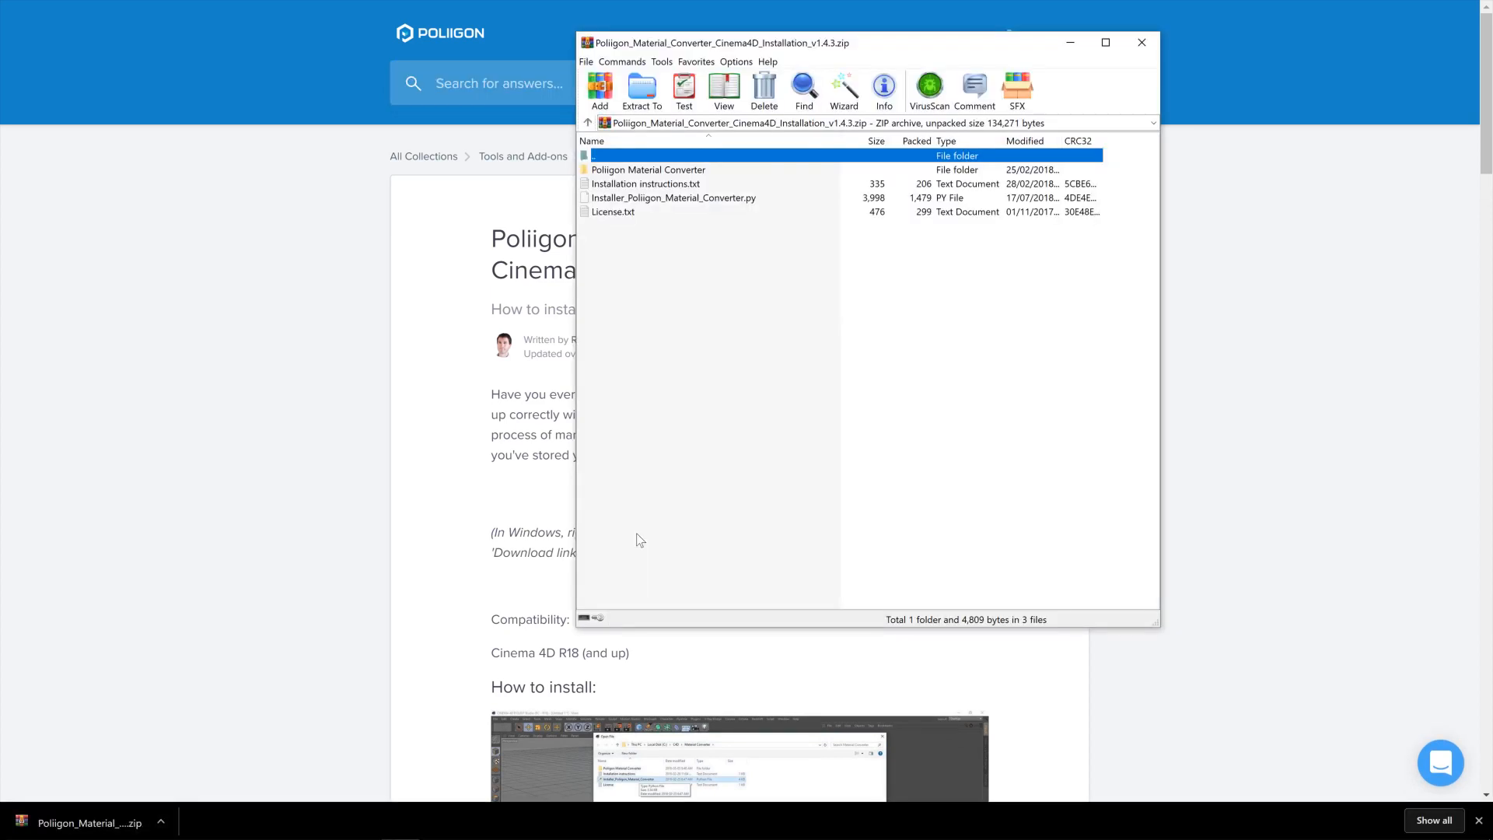
- Extract the addon archive to the Poliigon_Material_Converter_Cinema4D_Installation_v1.4.3 folder on the Desktop
{"action": "left_click", "coordinate": [641, 92]}
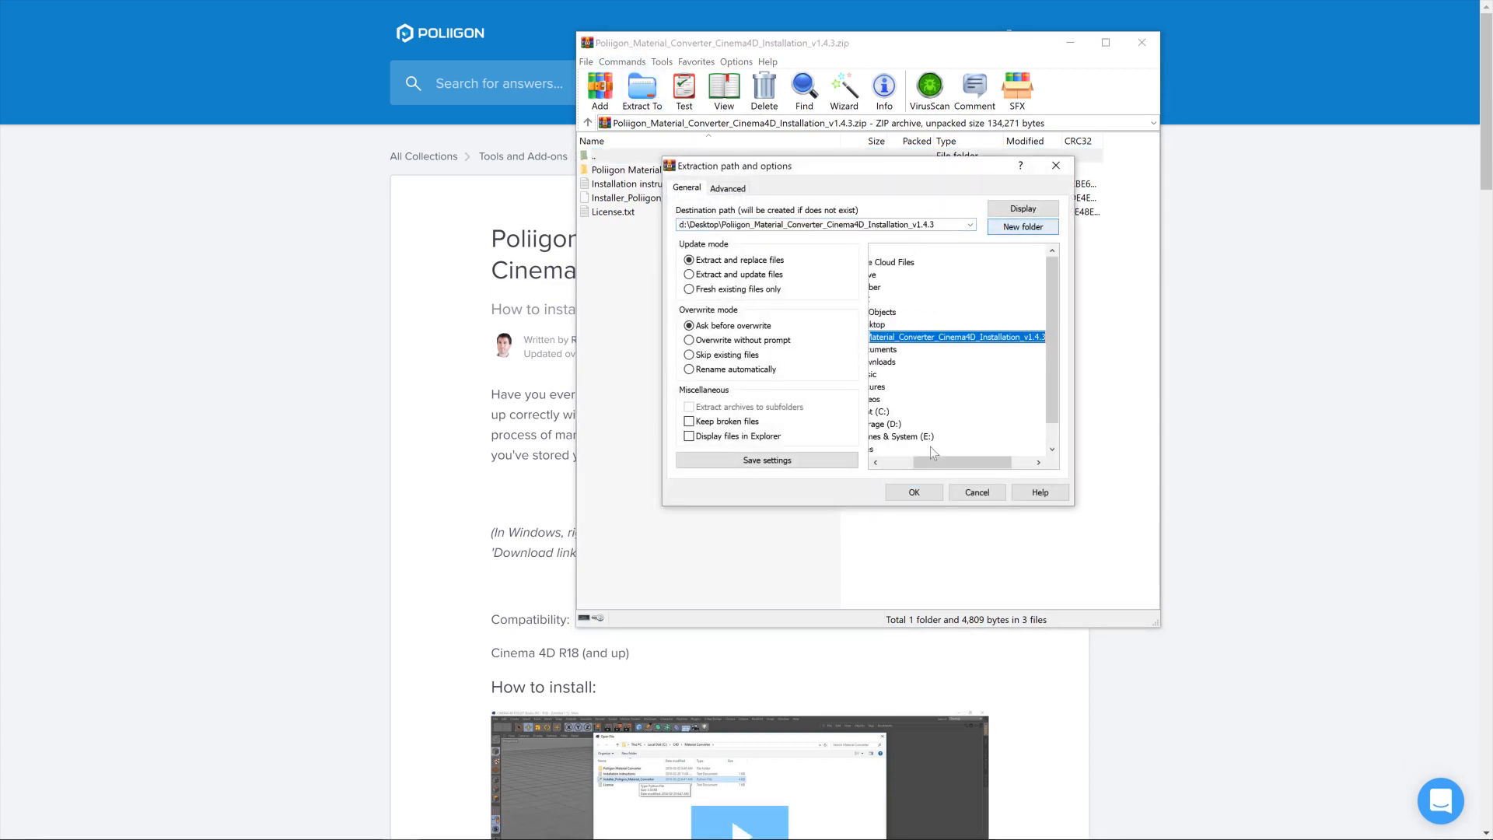
{"action": "left_click", "coordinate": [913, 493]}
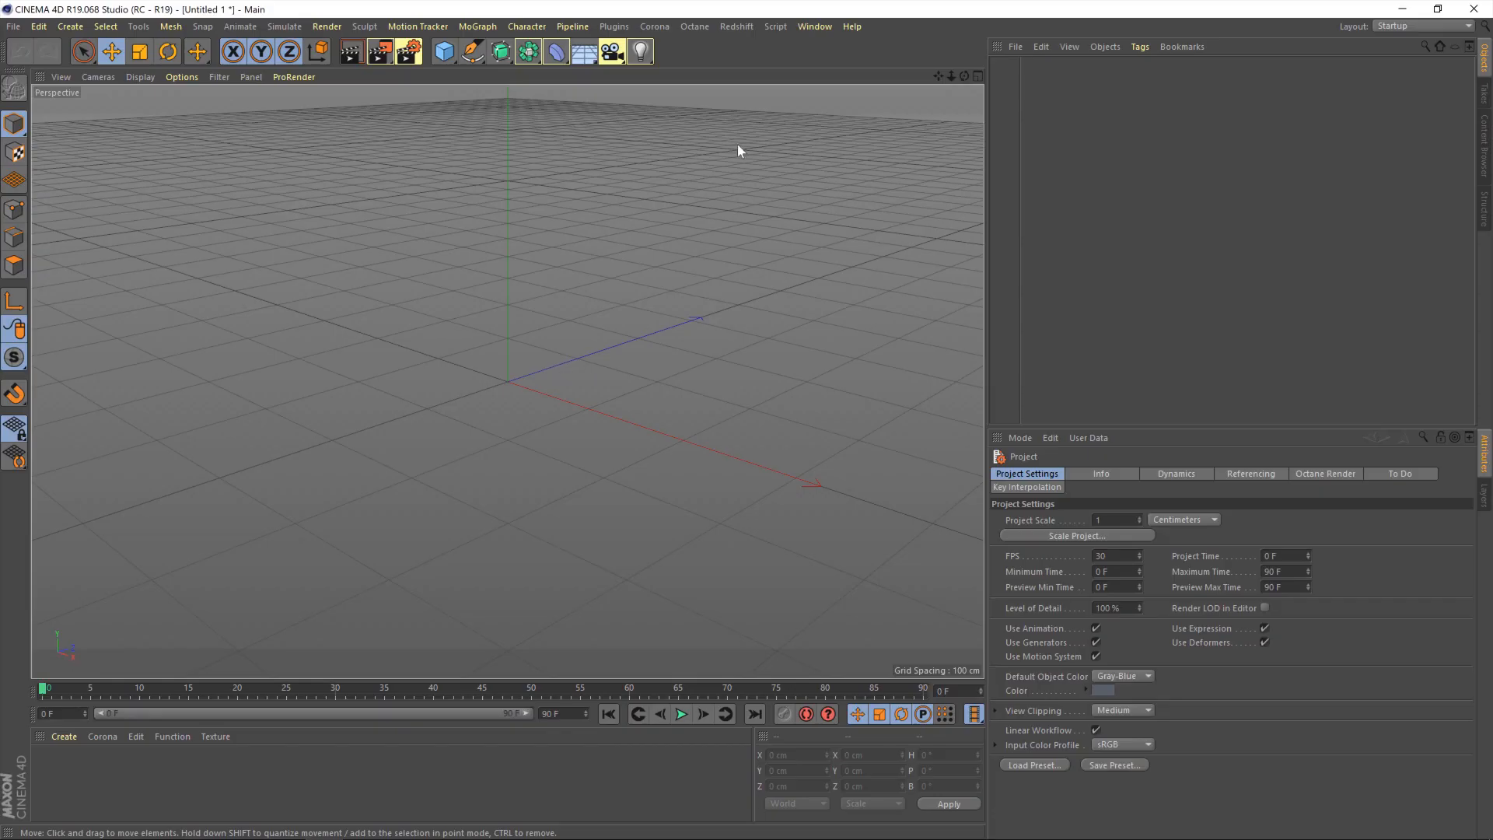
- Run Installer_Polgon_Material_Converter.py from the extracted folder via User Scripts > Run Script
{"action": "left_click", "coordinate": [775, 26]}
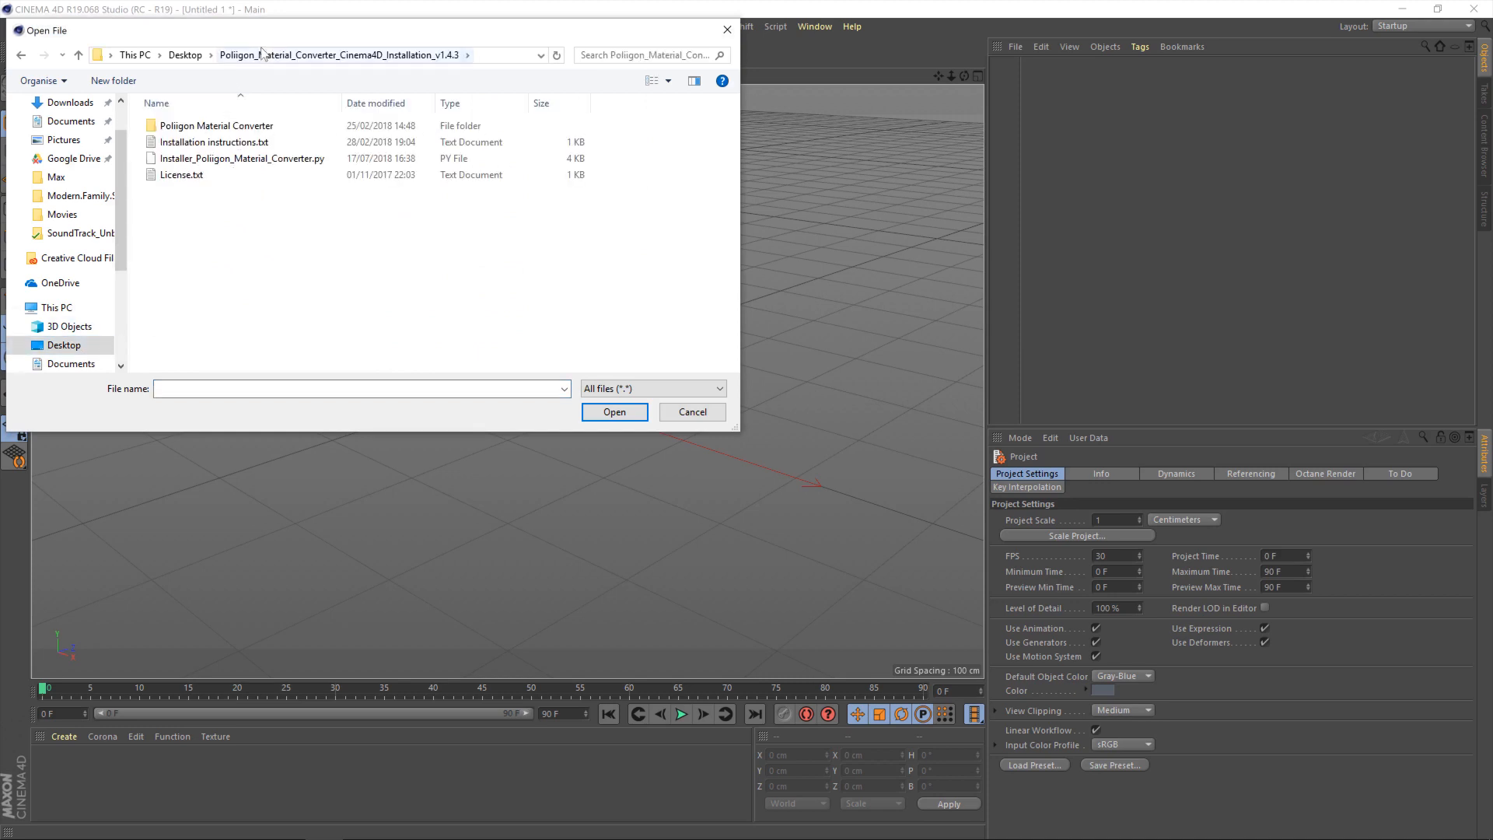
{"action": "left_click", "coordinate": [242, 159]}
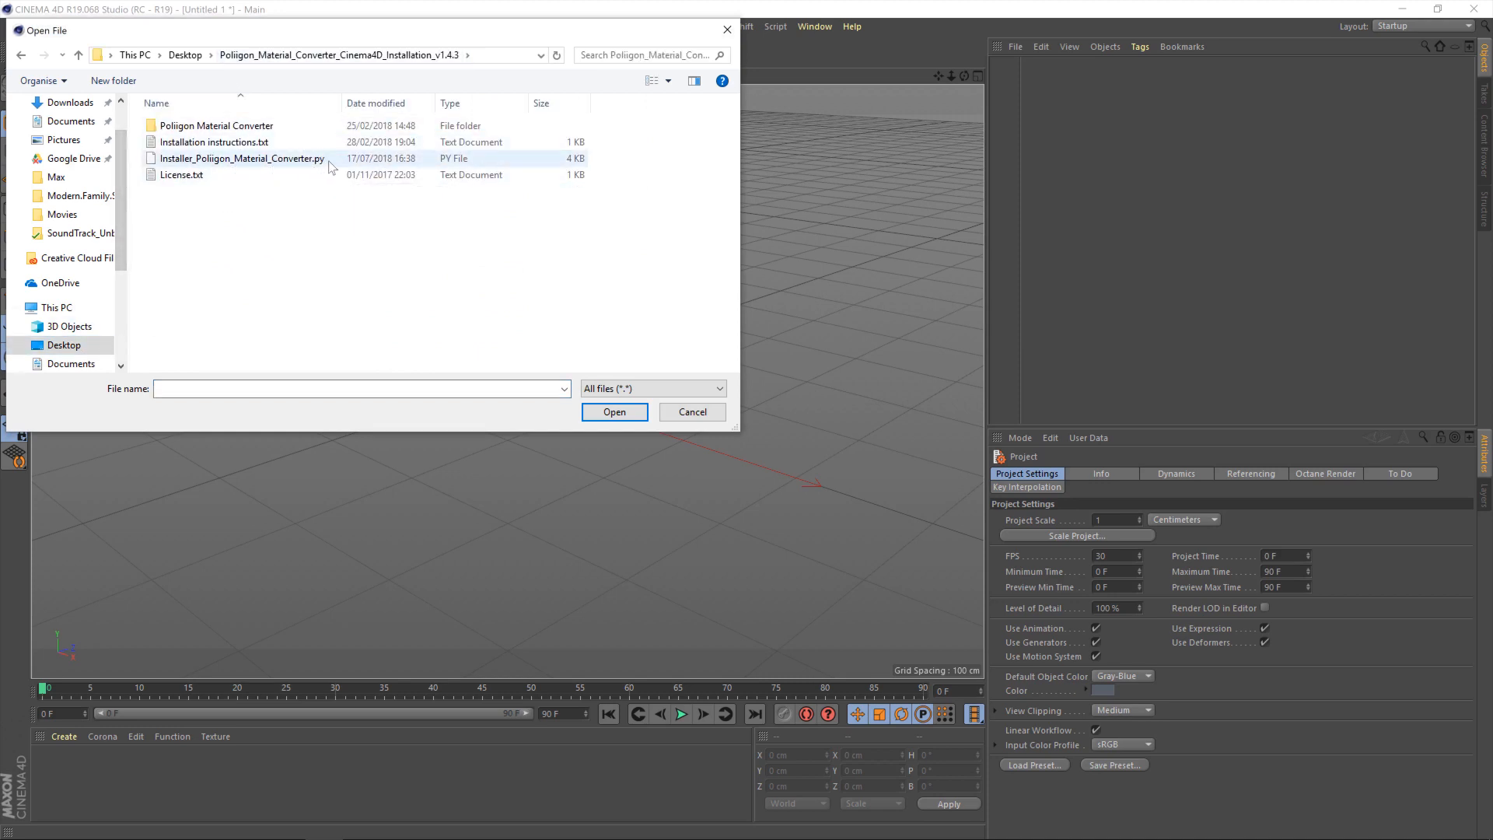
{"action": "left_click", "coordinate": [241, 158]}
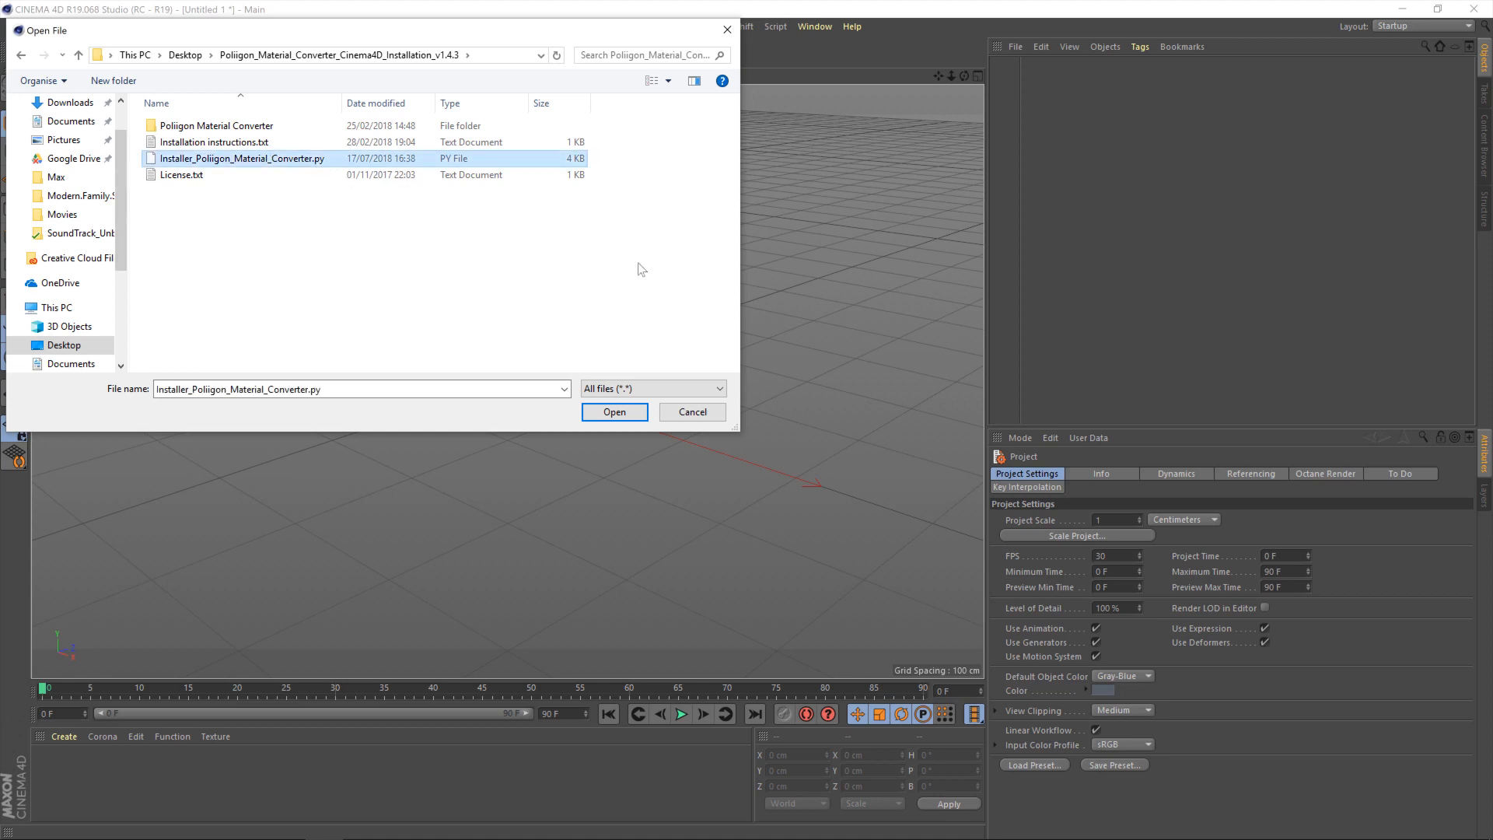
{"action": "left_click", "coordinate": [615, 411]}
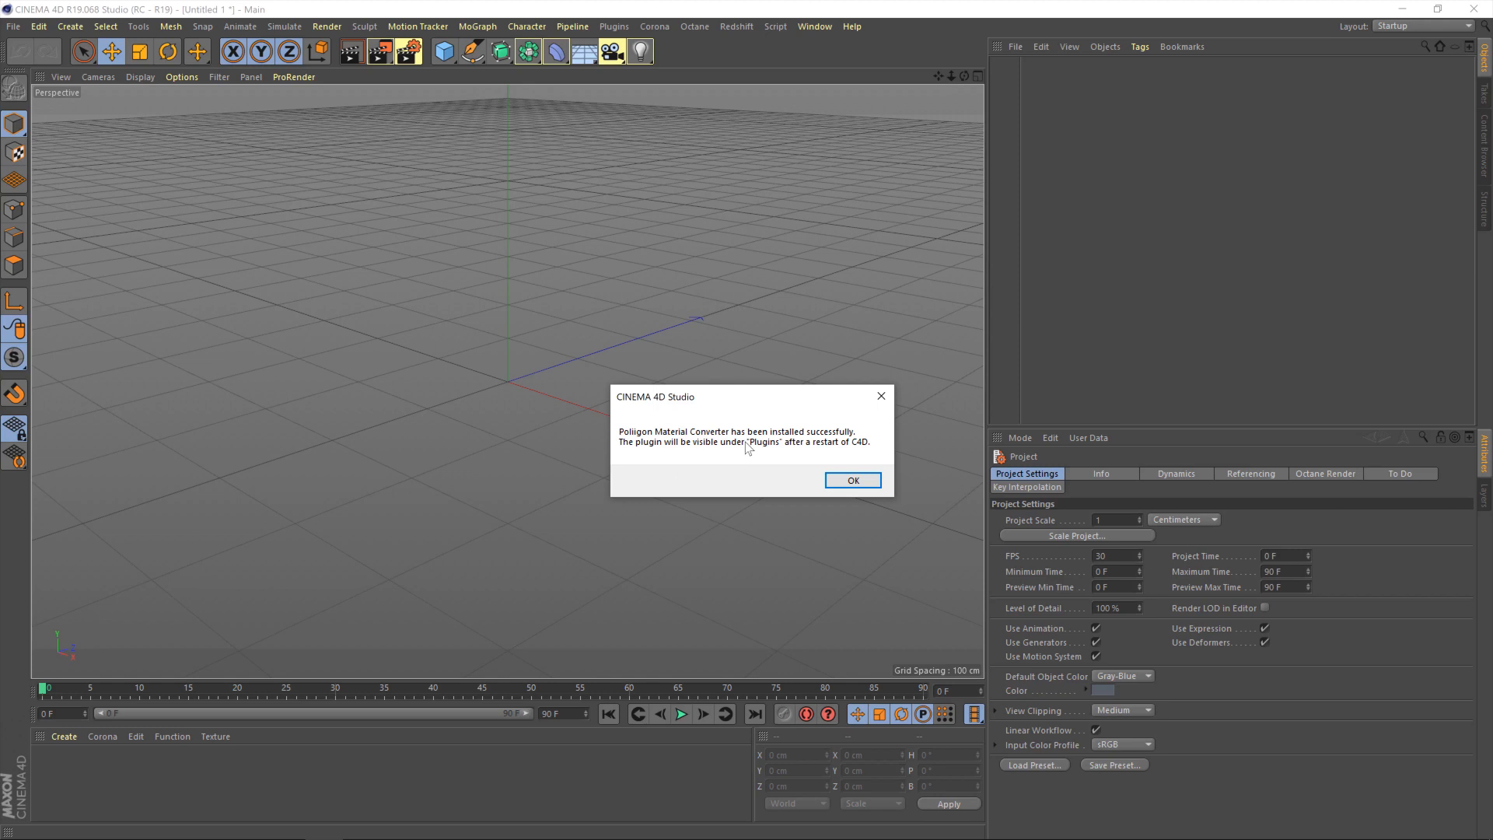
- Dismiss the success message, restart Cinema 4D and launch Poliigon Material Converter from the Plugins menu
{"action": "left_click", "coordinate": [851, 479]}
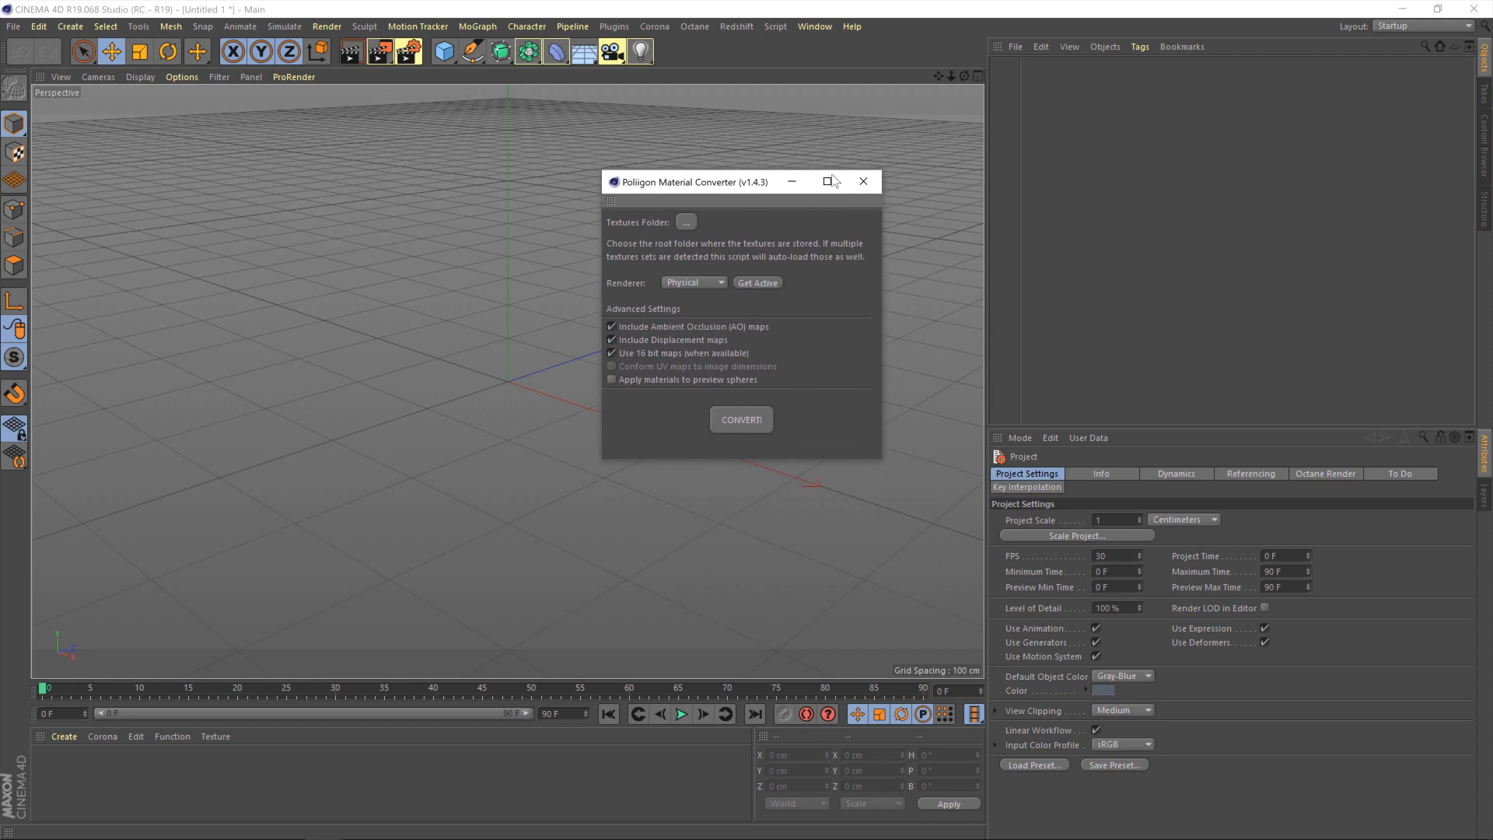
{"action": "left_click", "coordinate": [615, 26]}
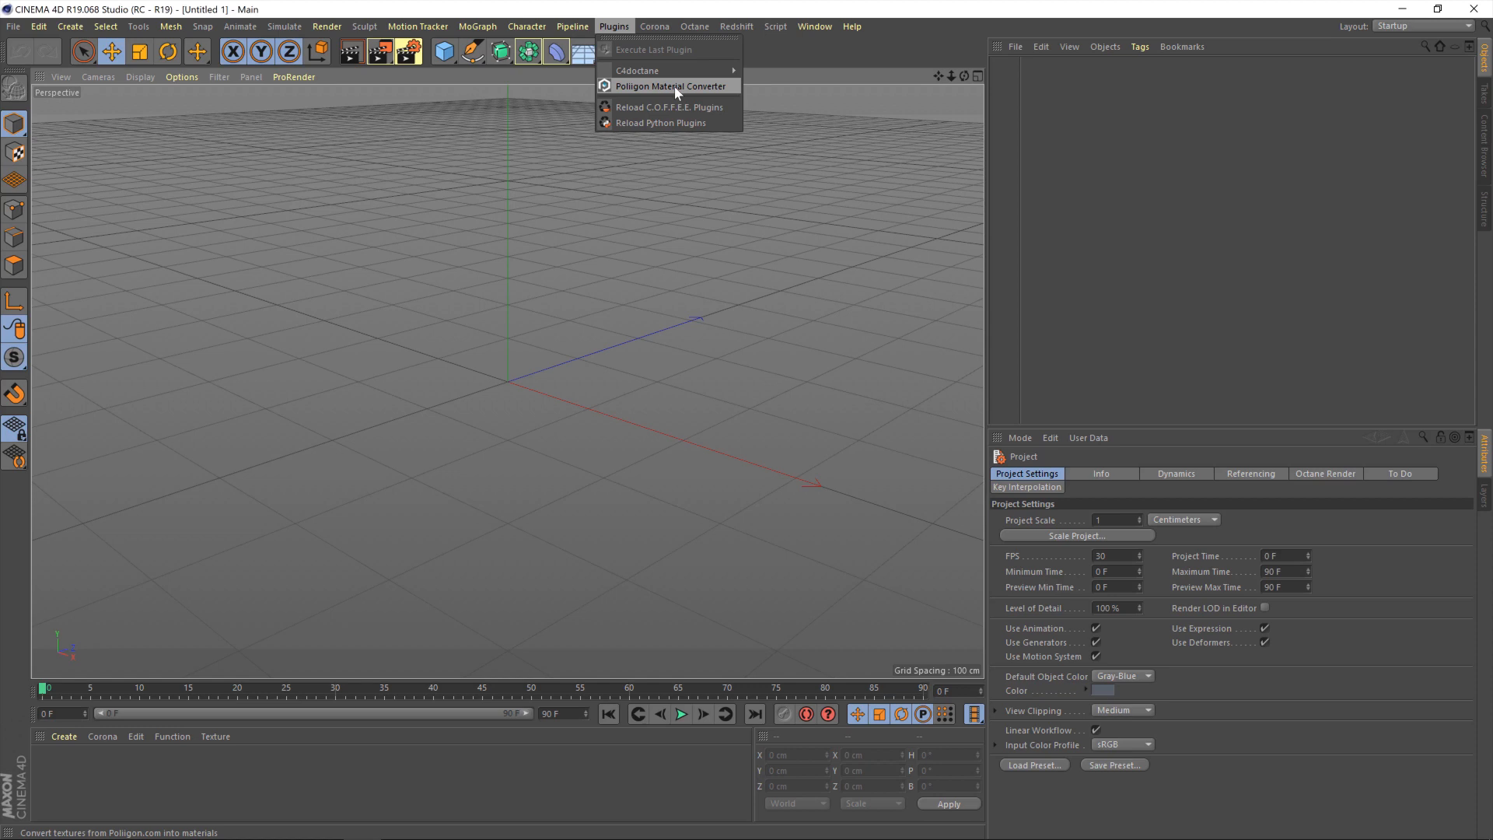
{"action": "left_click", "coordinate": [669, 86]}
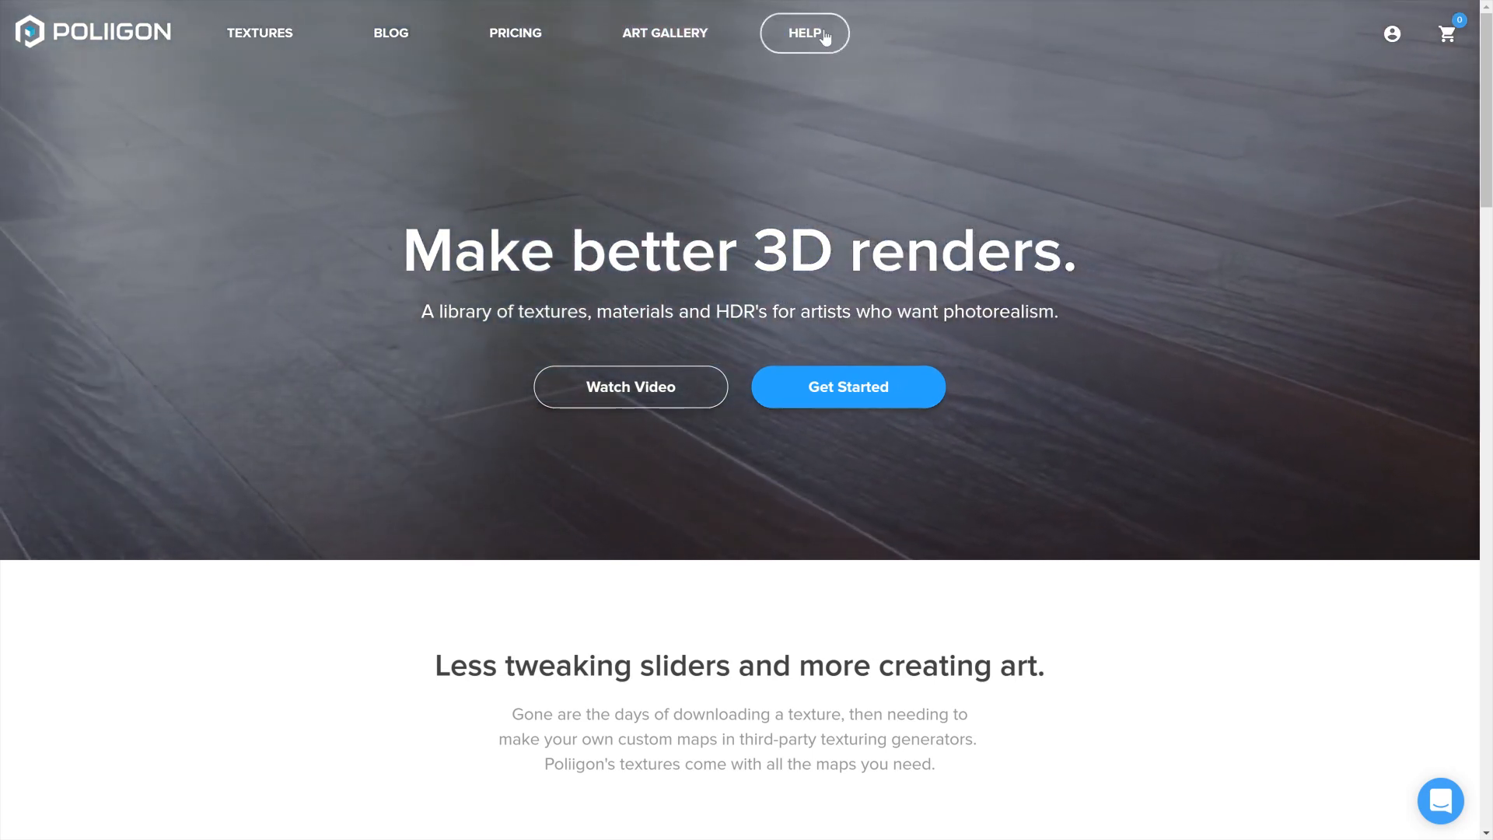
- Browse the Help Center's Cinema 4D collection of Physical, Arnold and Corona tutorials
{"action": "left_click", "coordinate": [804, 32]}
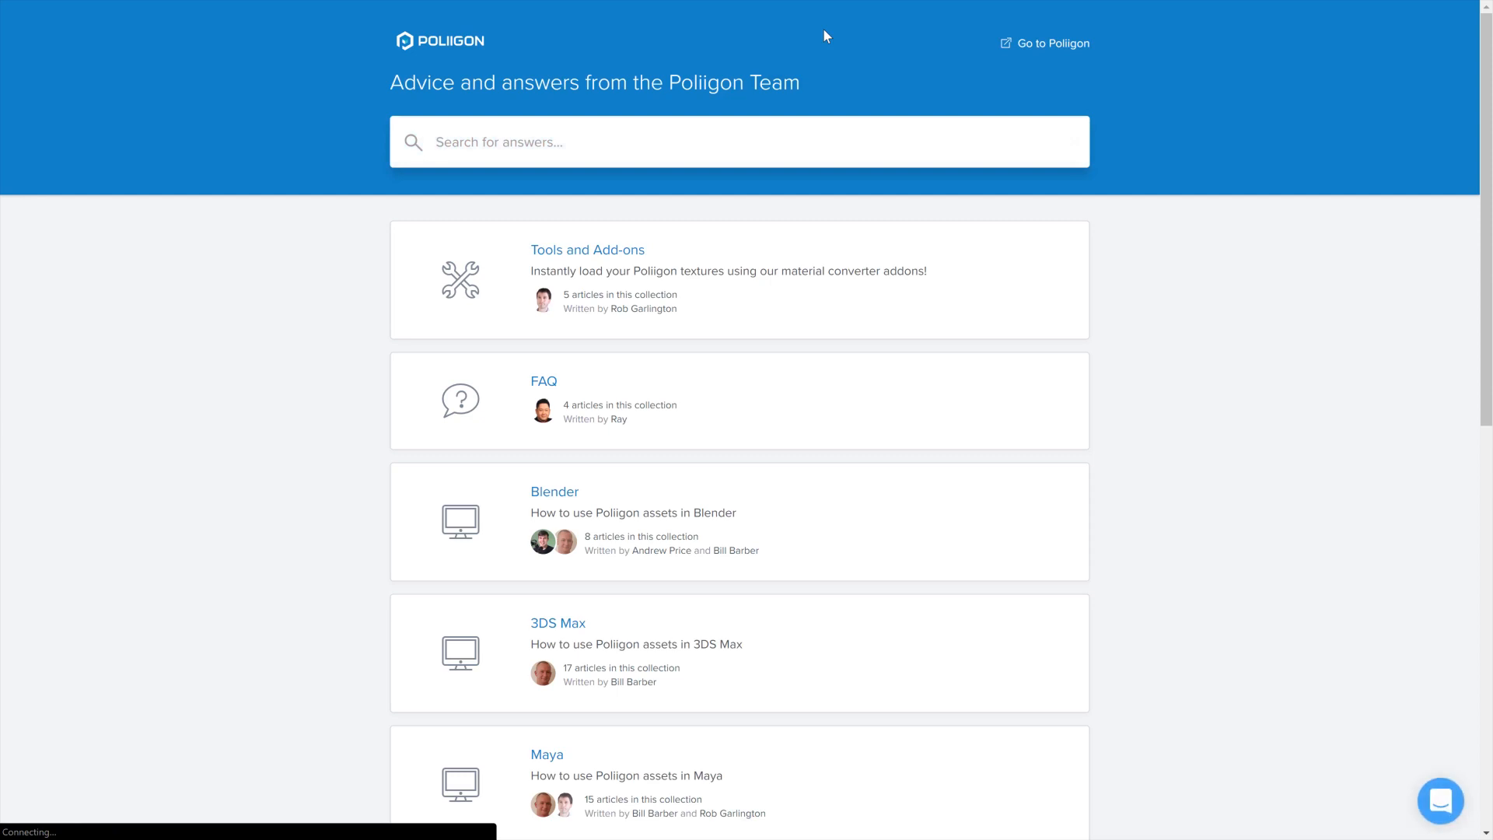
{"action": "scroll", "scroll_direction": "down", "scroll_amount": 3}
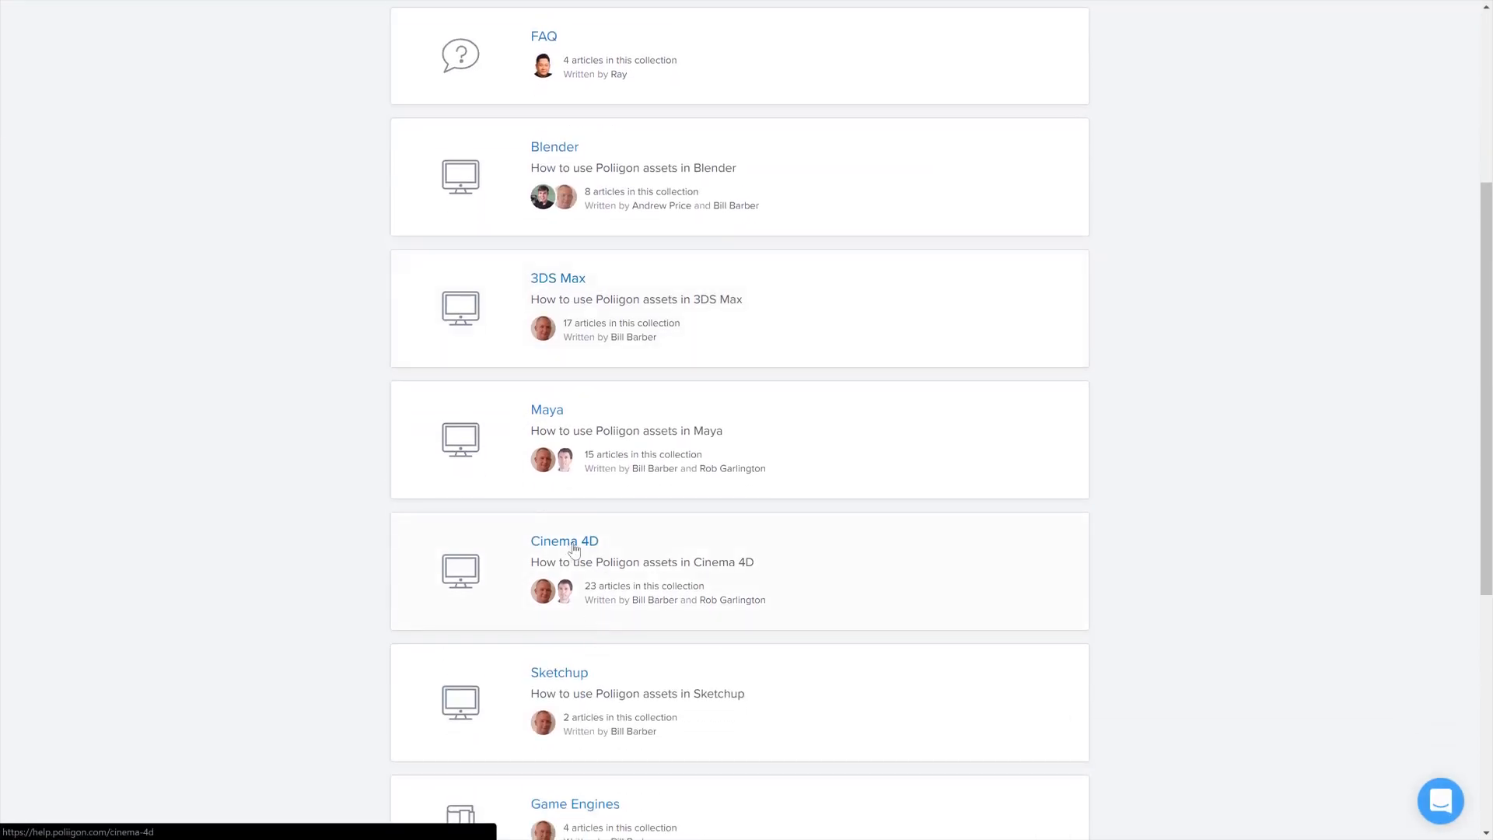
{"action": "left_click", "coordinate": [563, 541]}
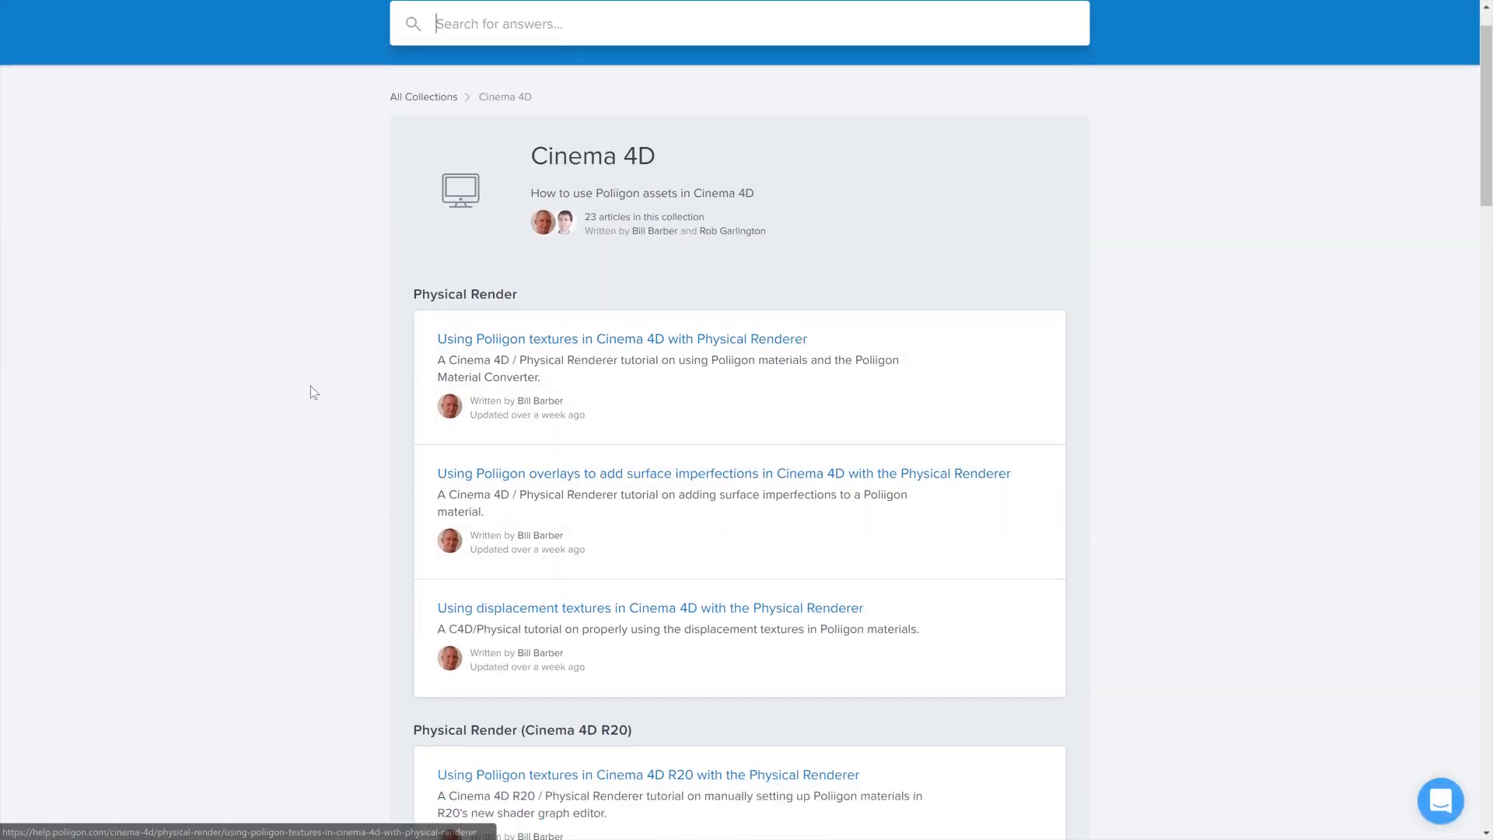
{"action": "scroll", "scroll_direction": "down", "scroll_amount": 3}
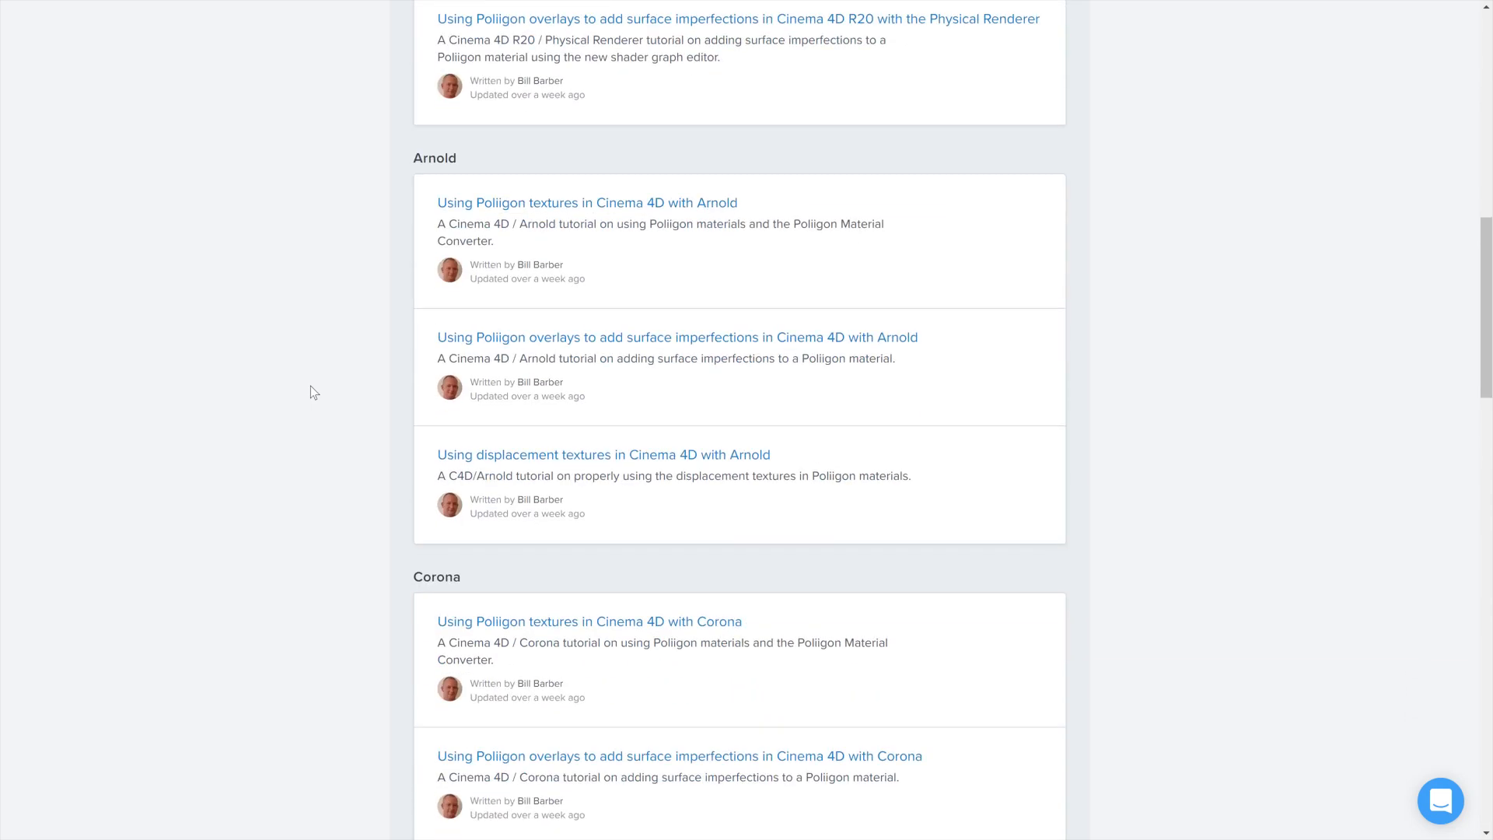
{"action": "scroll", "scroll_direction": "down", "scroll_amount": 3}
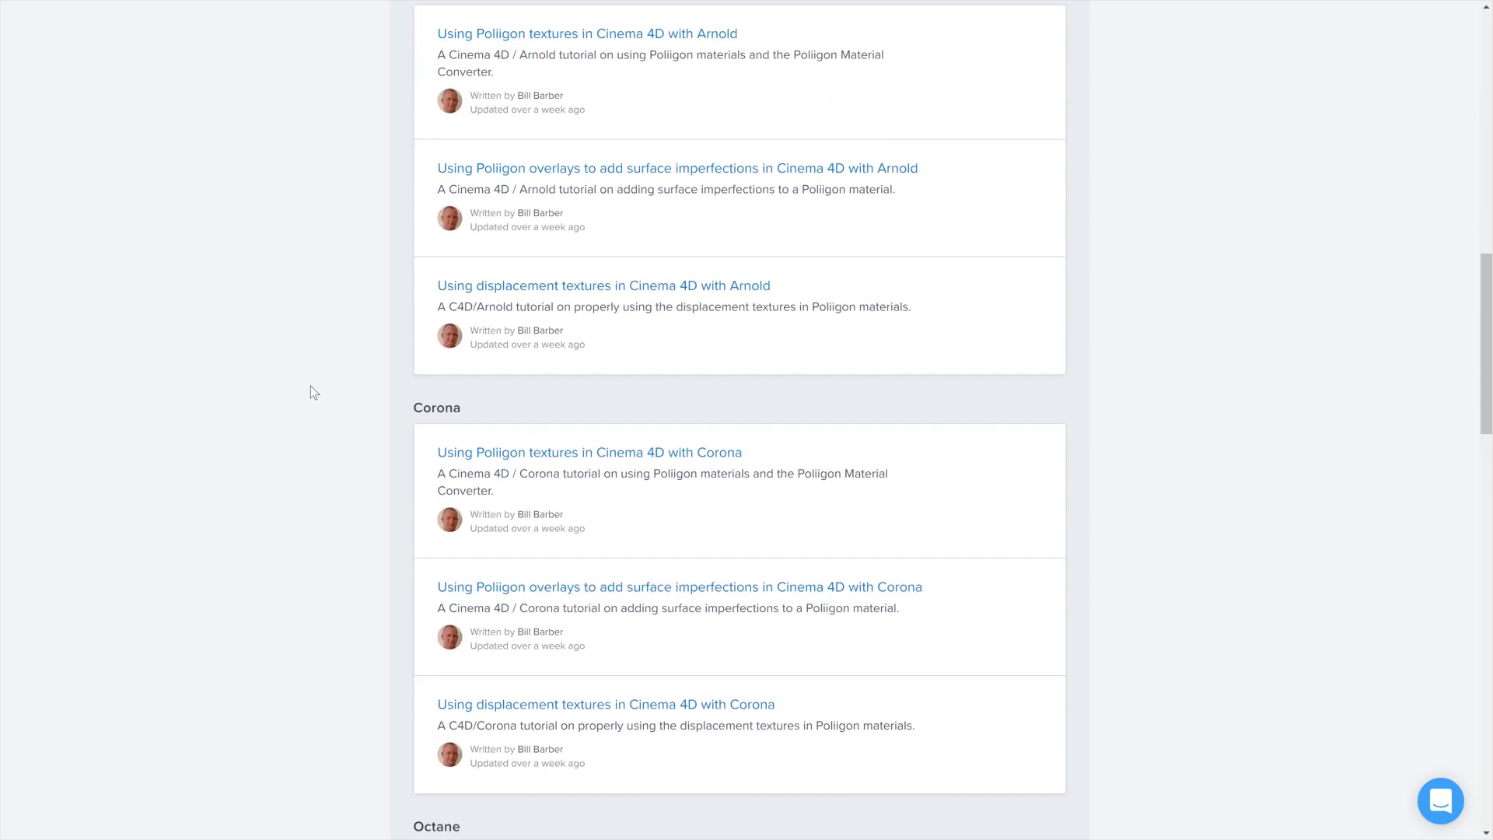